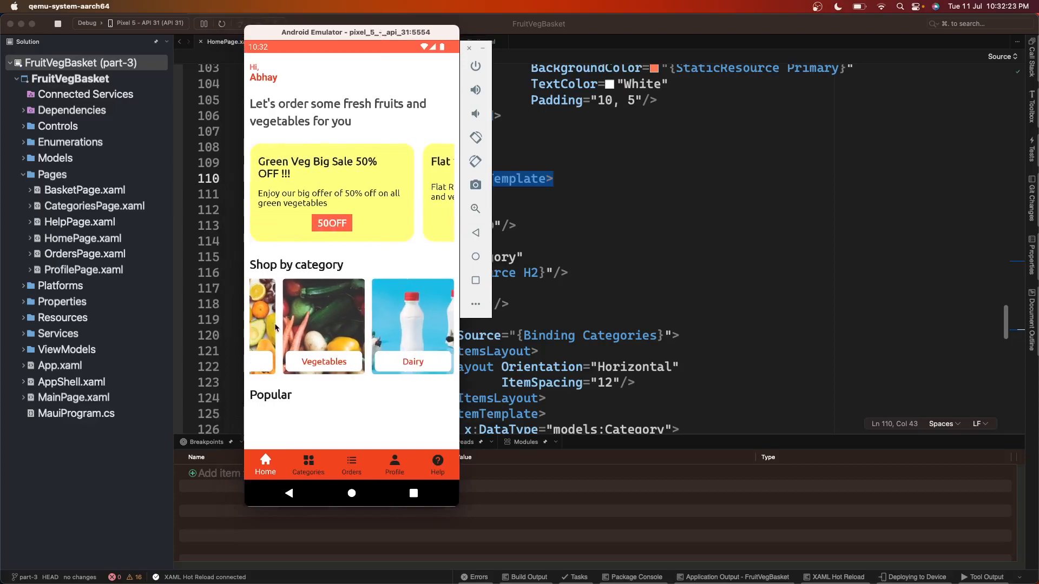
Step: Stop the FruitVegBasket run on the Android emulator and close the emulator window
scroll(left, 3)
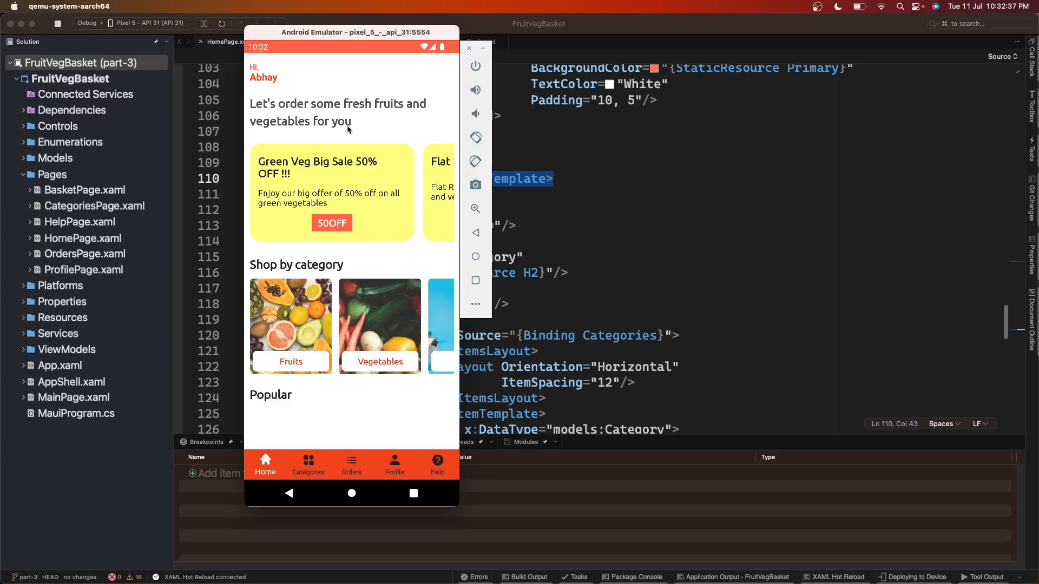
mouse_move(372, 91)
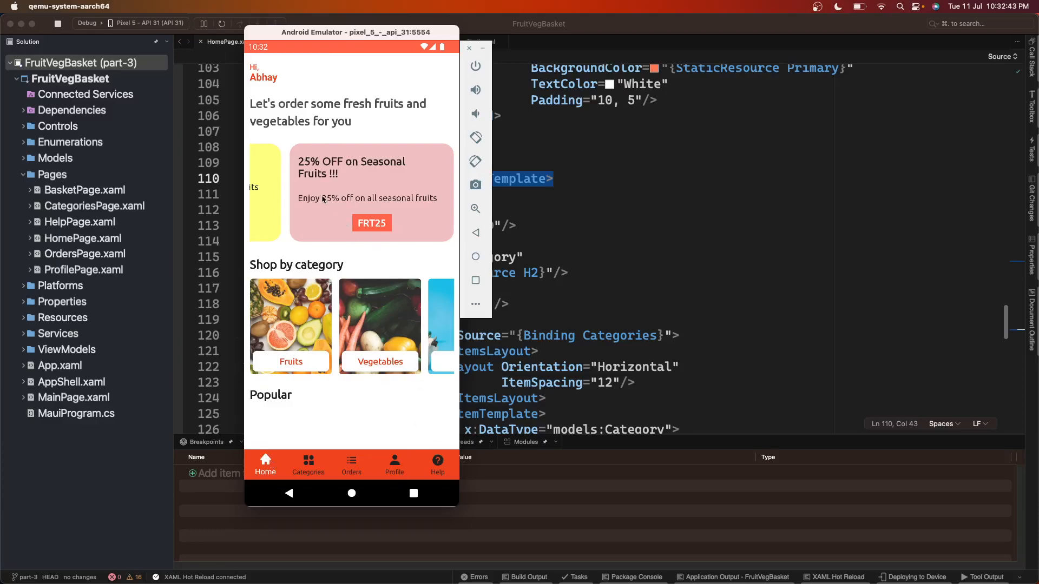
drag(371, 192, 265, 192)
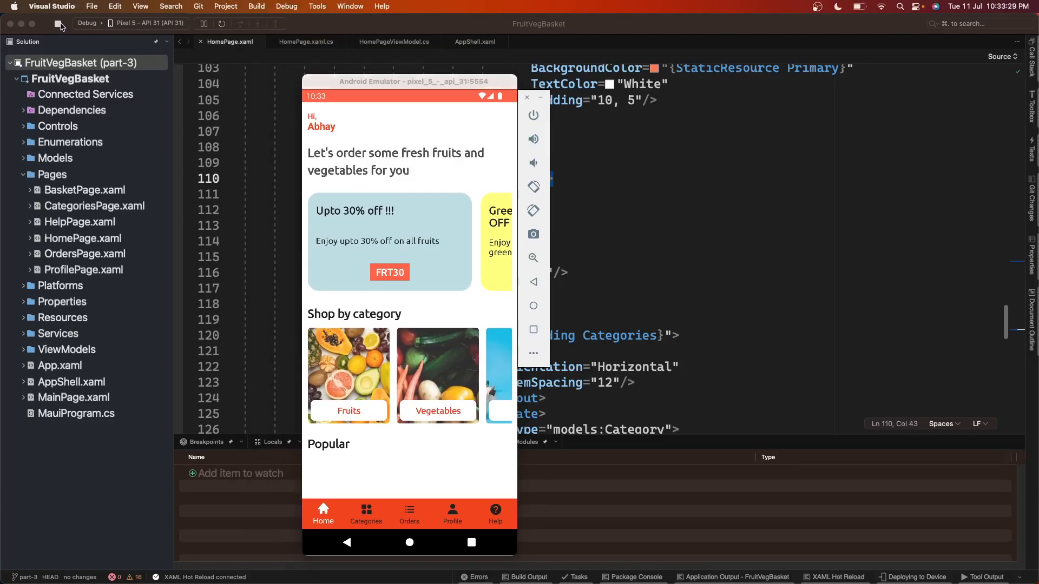
click(146, 23)
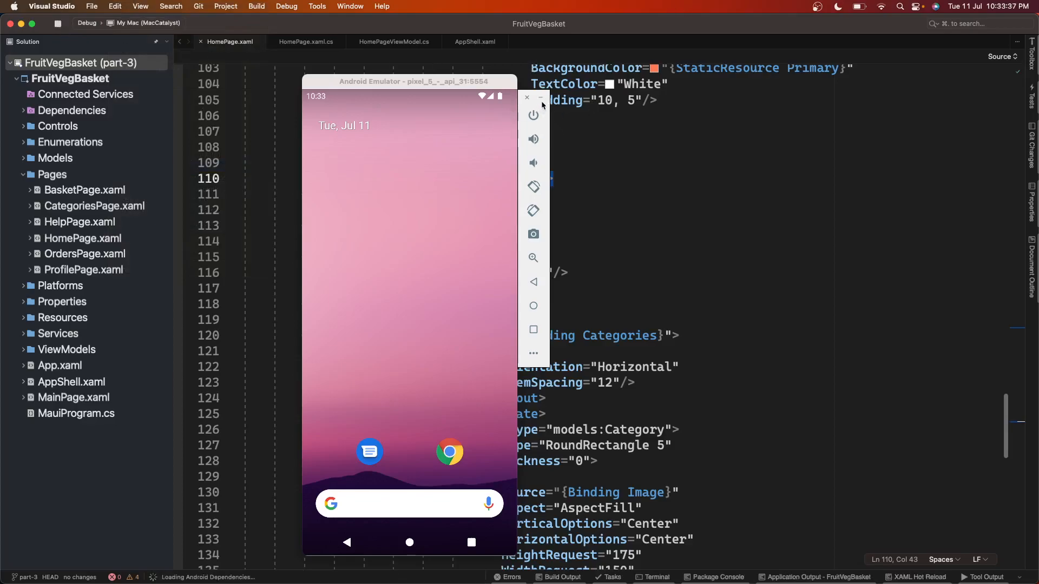
click(527, 97)
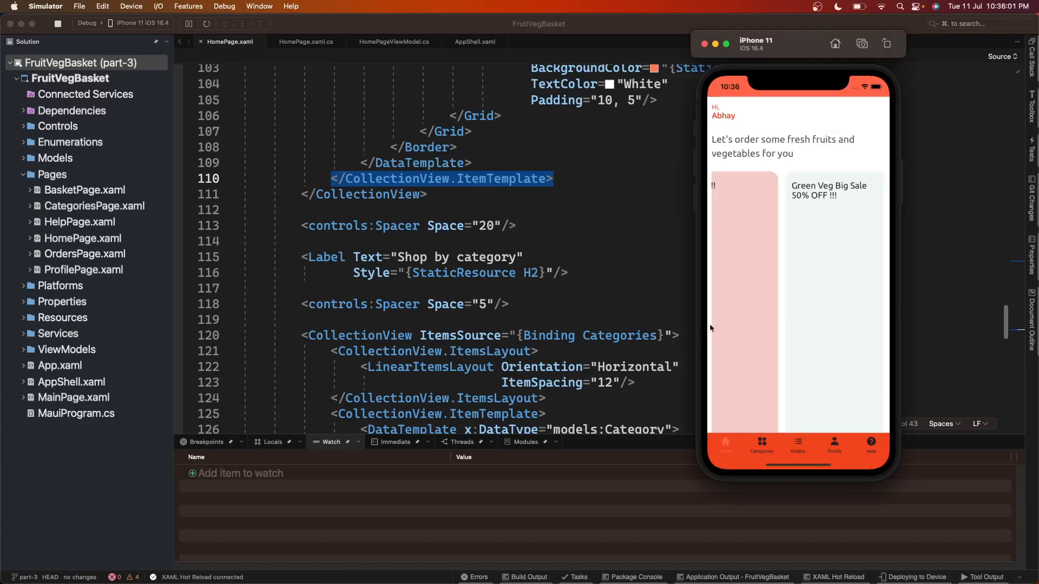
Step: Scroll through the tall, mostly empty offer cards in the iPhone simulator
scroll(left, 3)
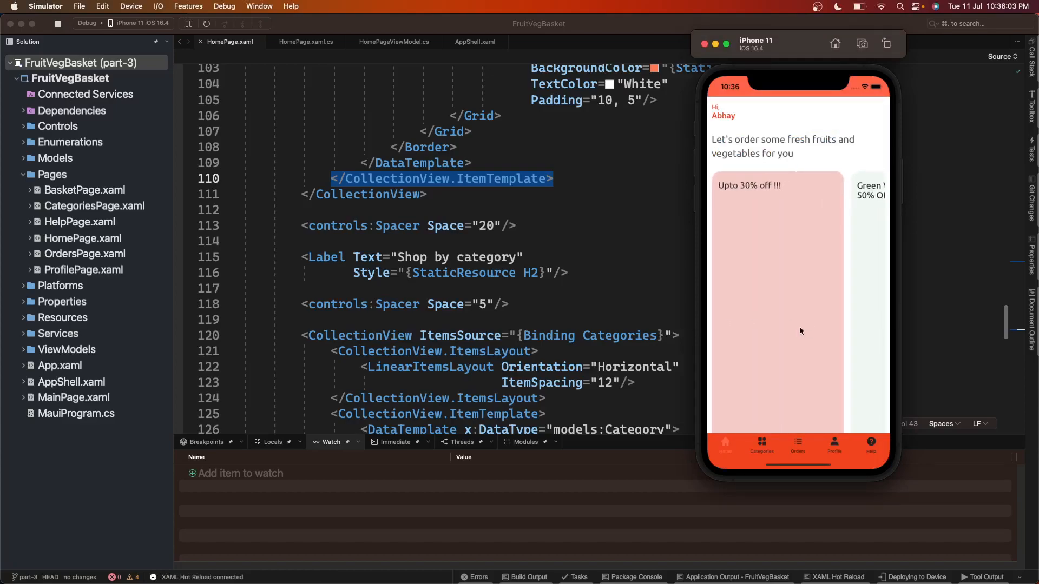
scroll(left, 3)
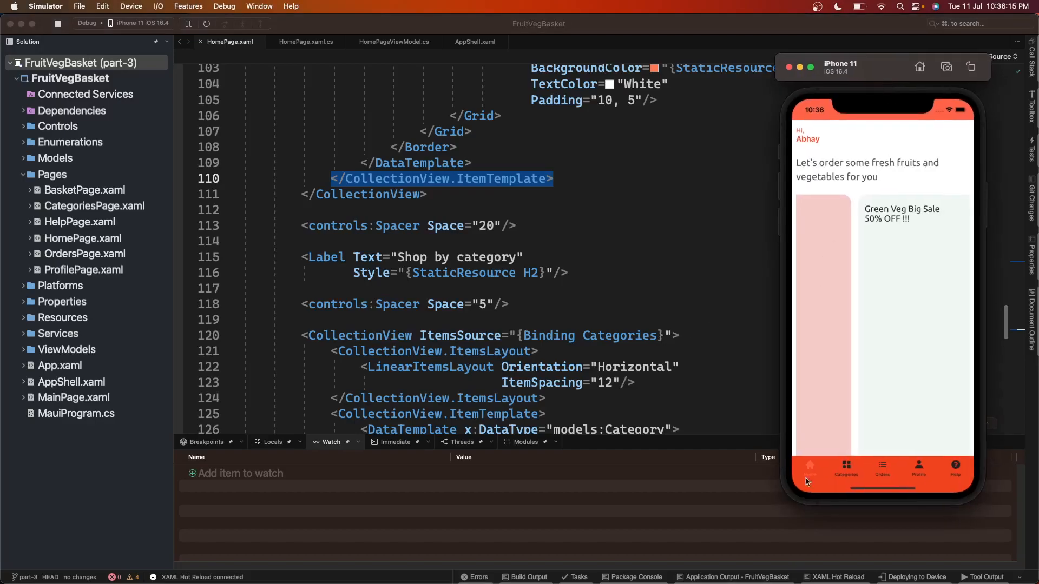
mouse_move(548, 247)
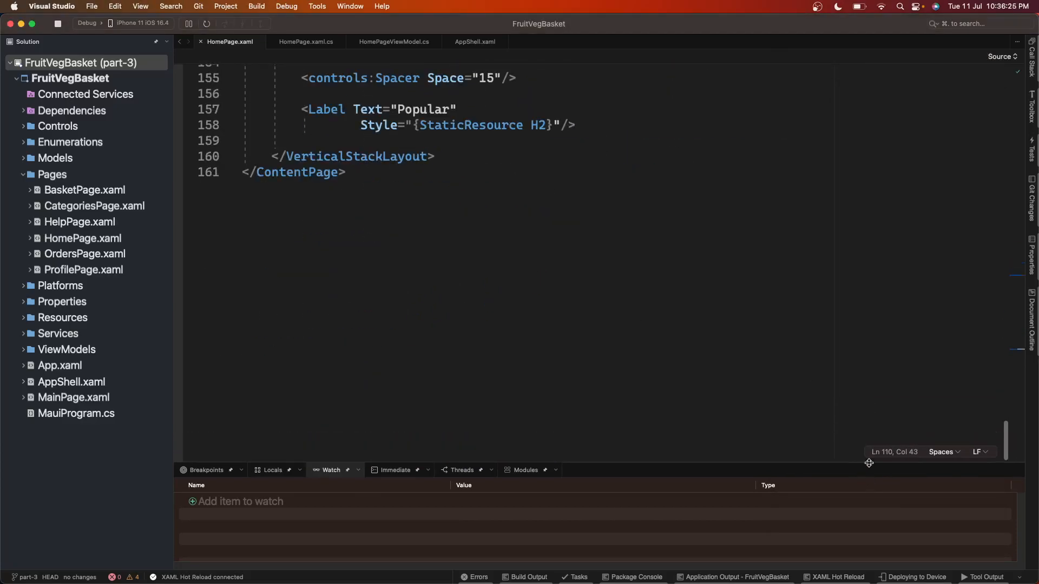
Step: Add HeightRequest="180" to the Offers CollectionView in HomePage.xaml
scroll(up, 3)
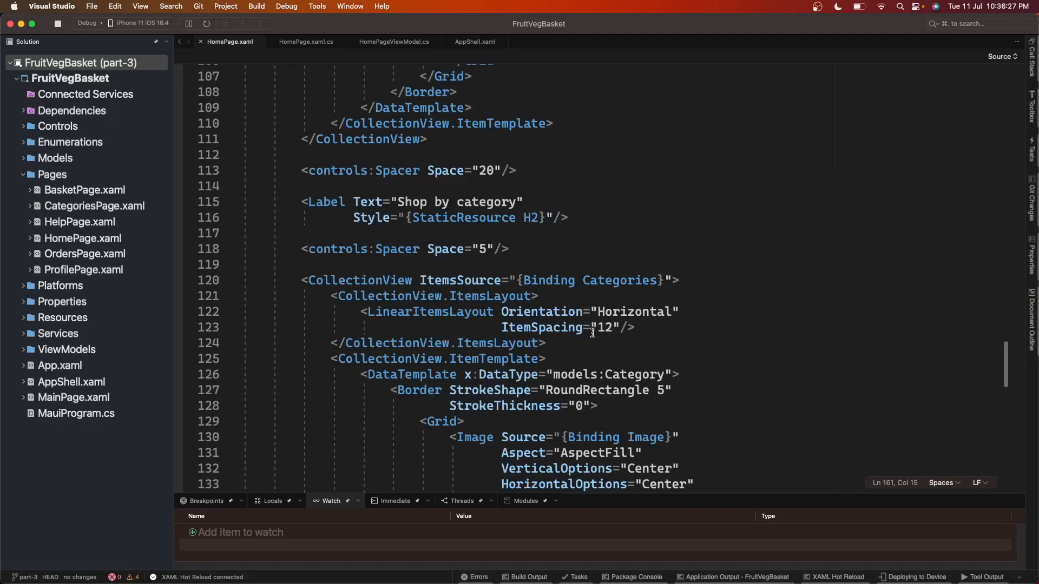
scroll(up, 3)
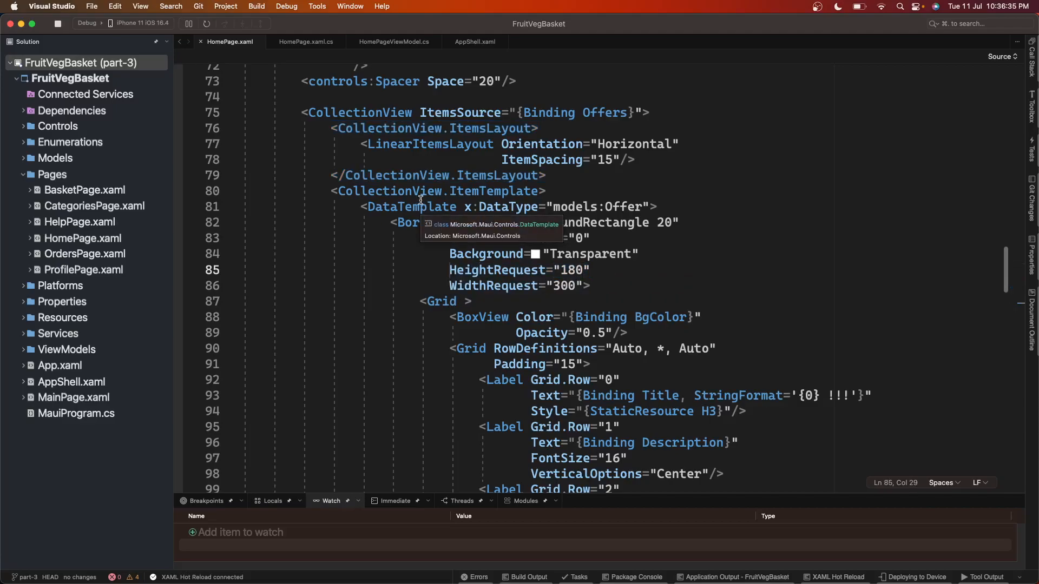
mouse_move(603, 272)
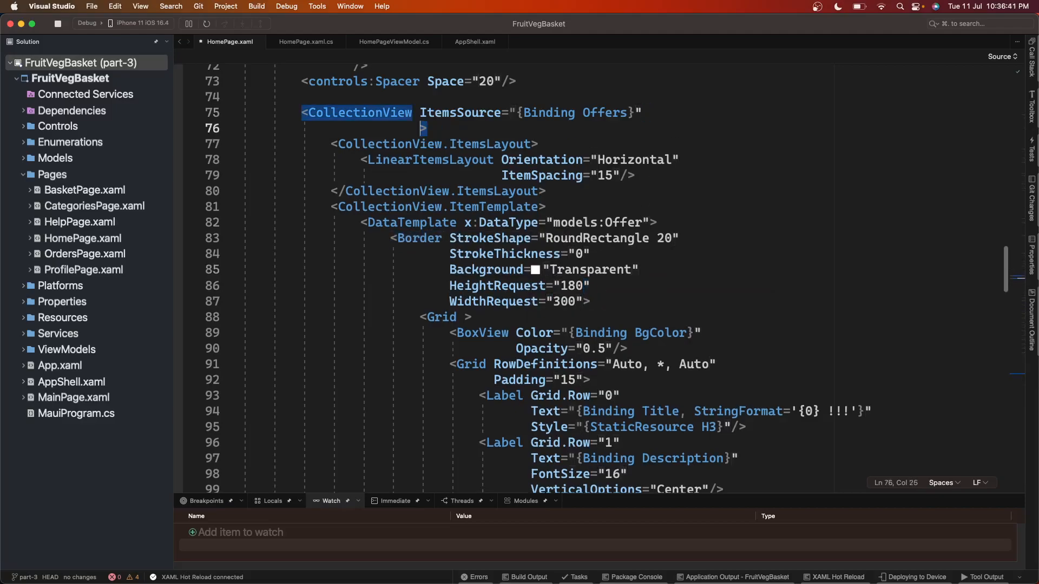
text(HeightRequest="")
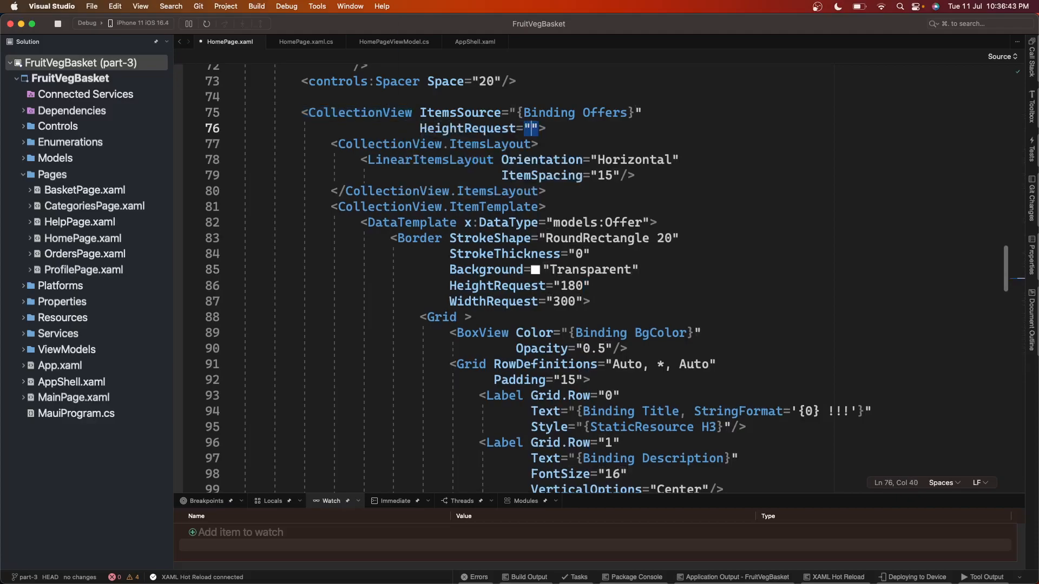
text(180)
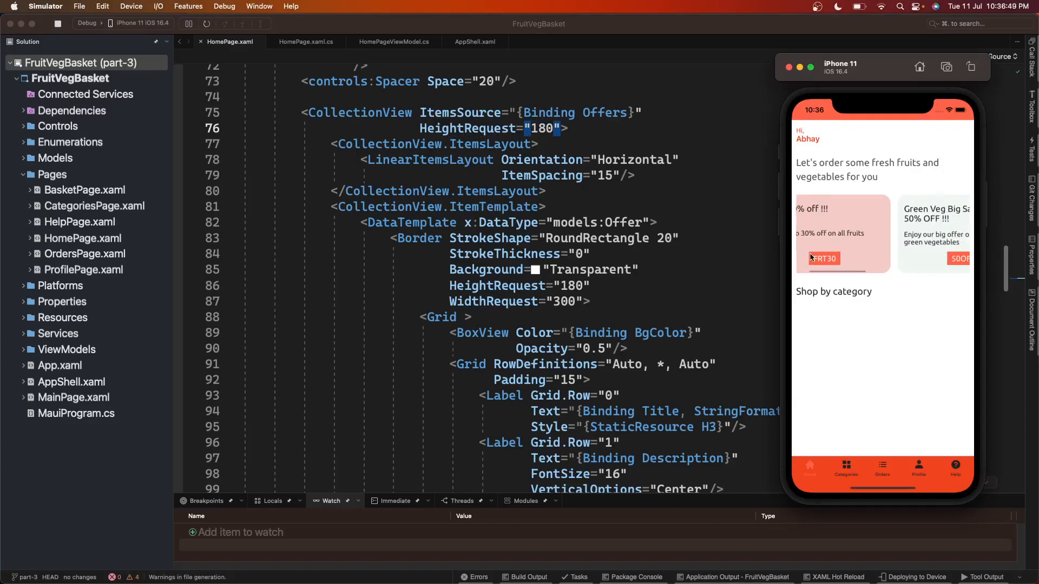
Step: Check the compact offer cards and empty Shop by category section on iPhone
scroll(left, 3)
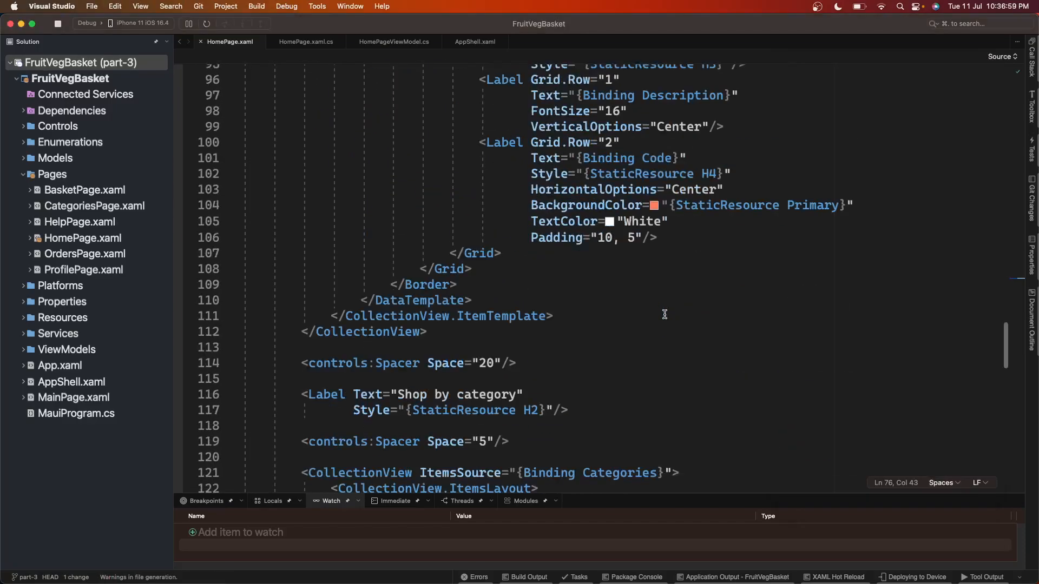
Step: Scroll to the Categories CollectionView and set its HeightRequest to 175
scroll(down, 3)
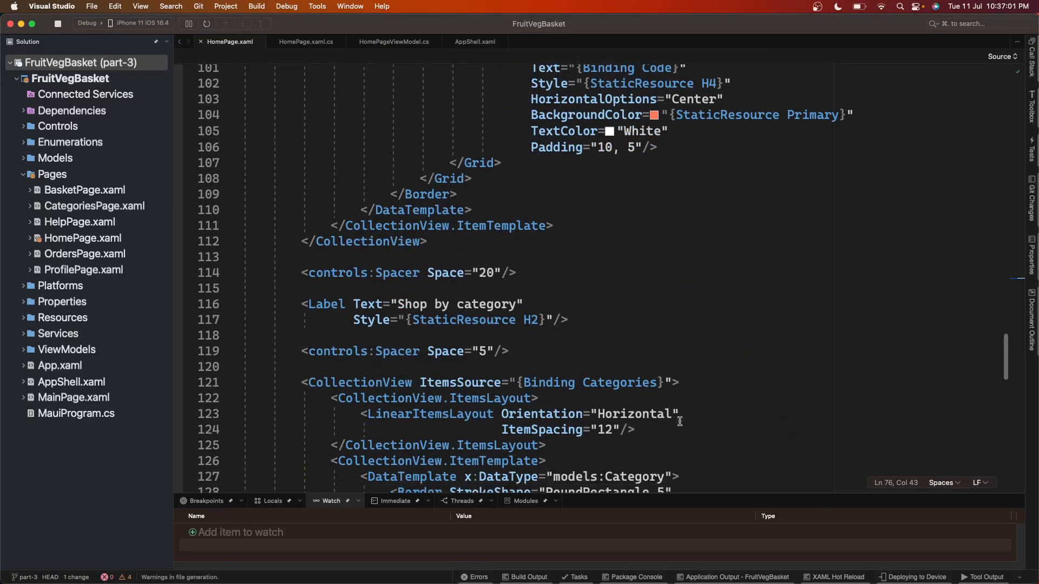
scroll(down, 3)
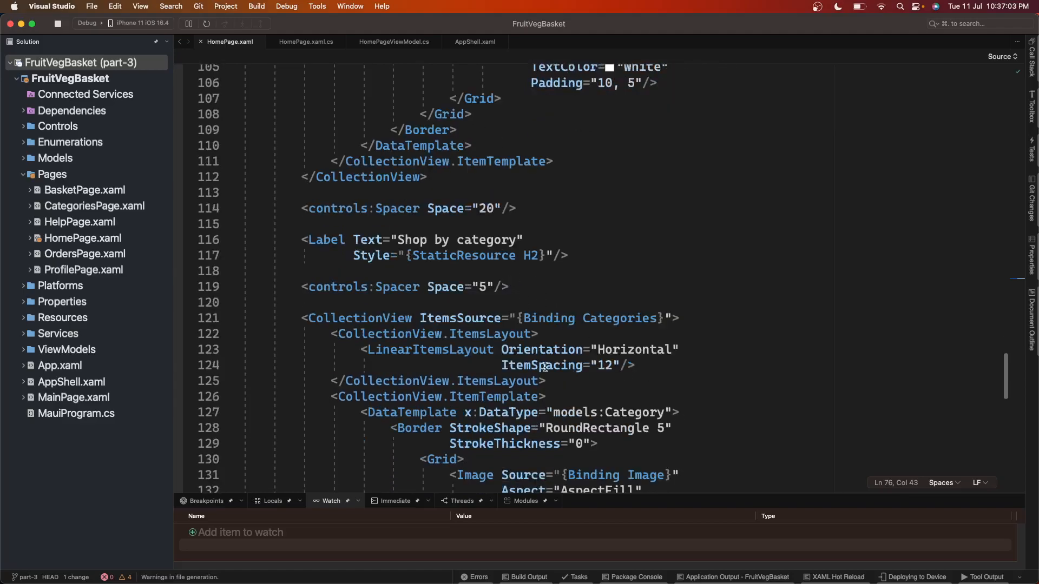
scroll(down, 3)
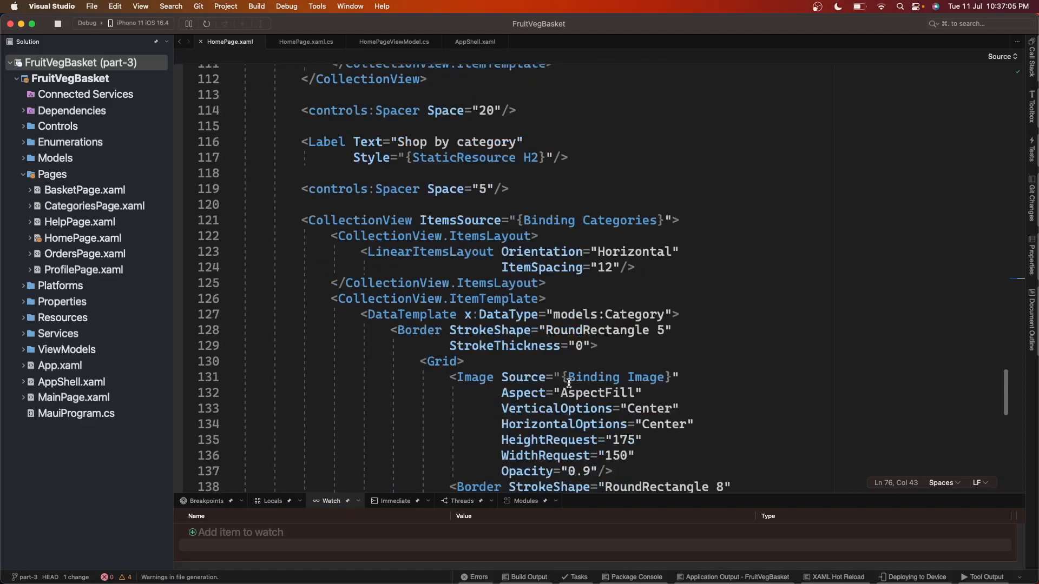
scroll(down, 3)
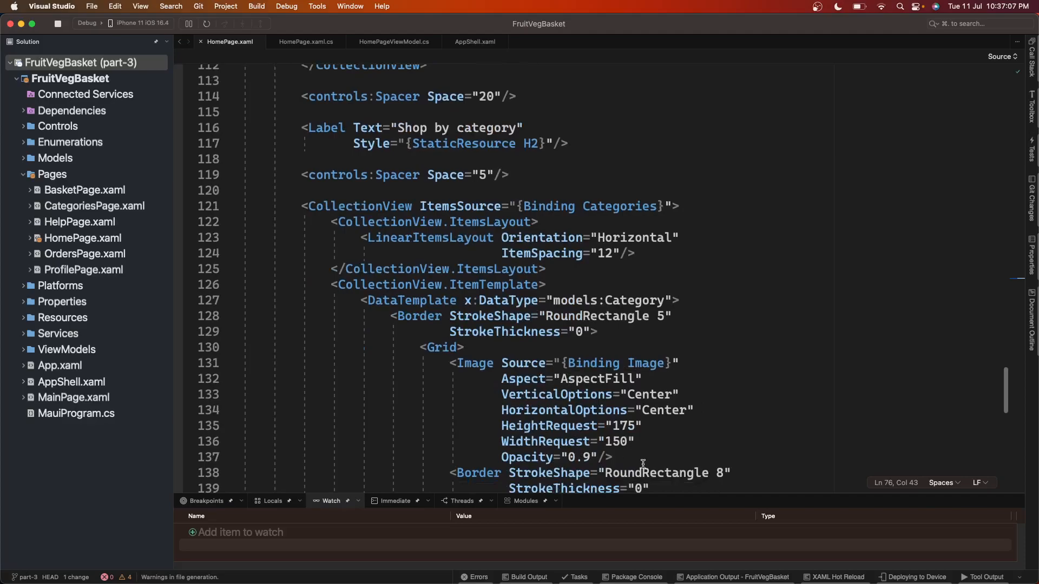
double_click(621, 426)
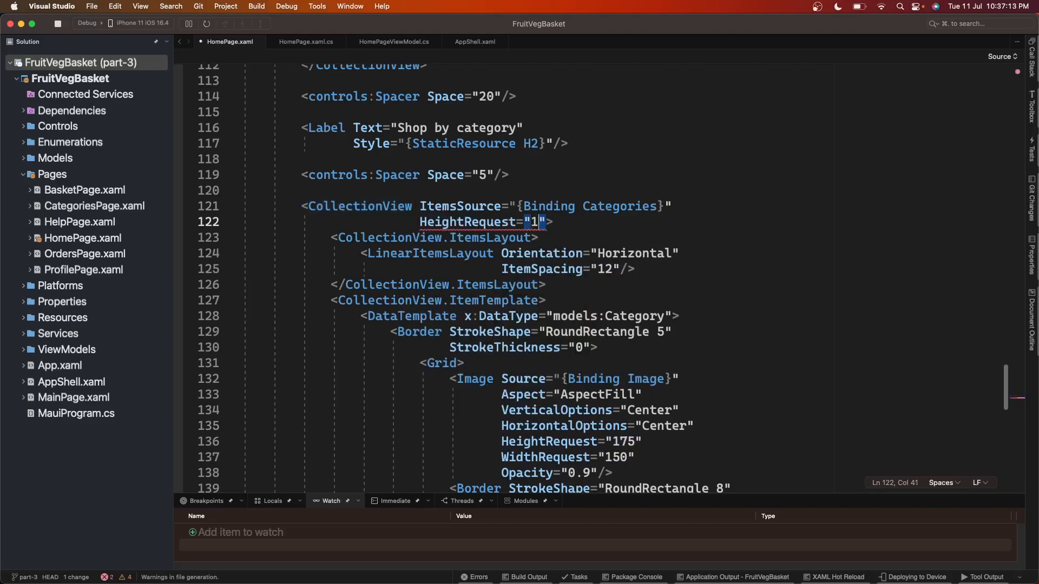
text(75)
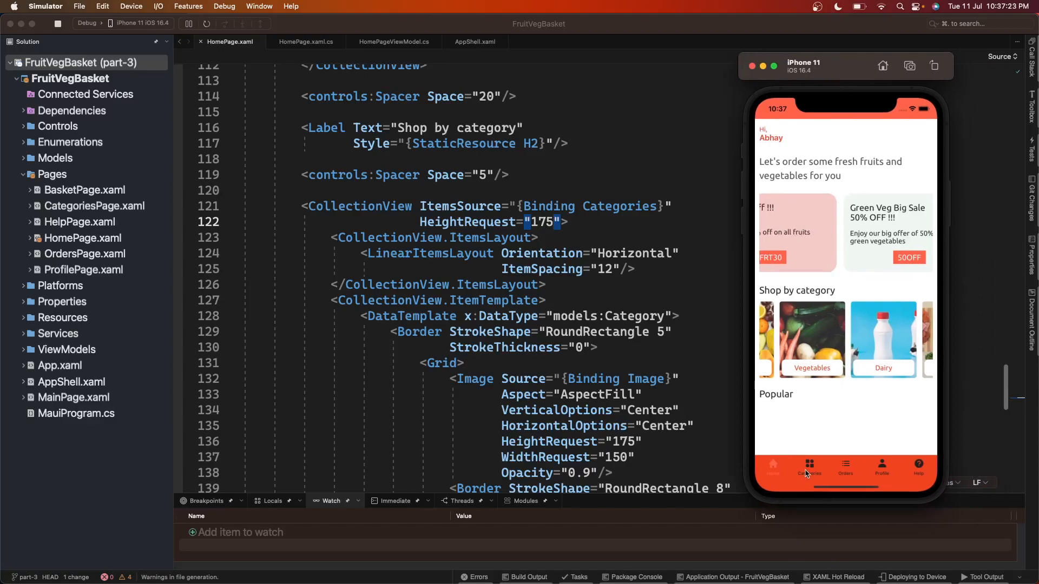
Step: Visit the Profile and Categories tabs in the iPhone simulator, then return Home
click(882, 470)
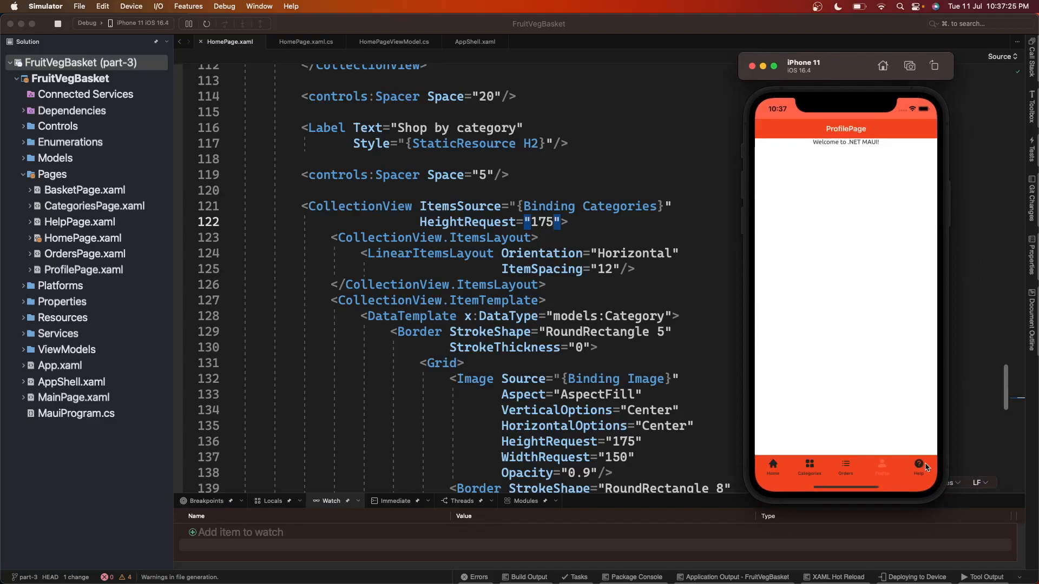
click(772, 467)
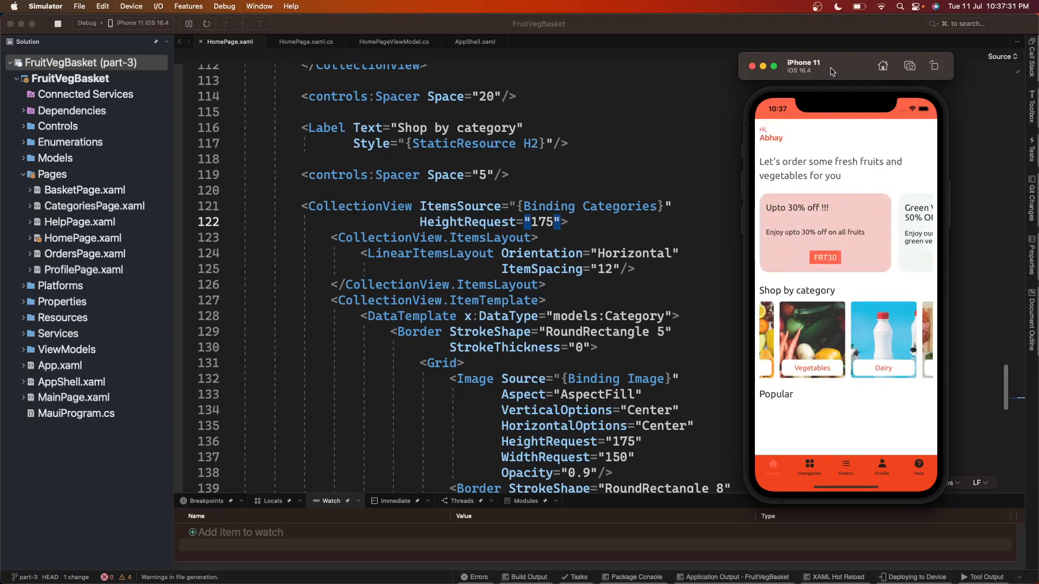
click(809, 453)
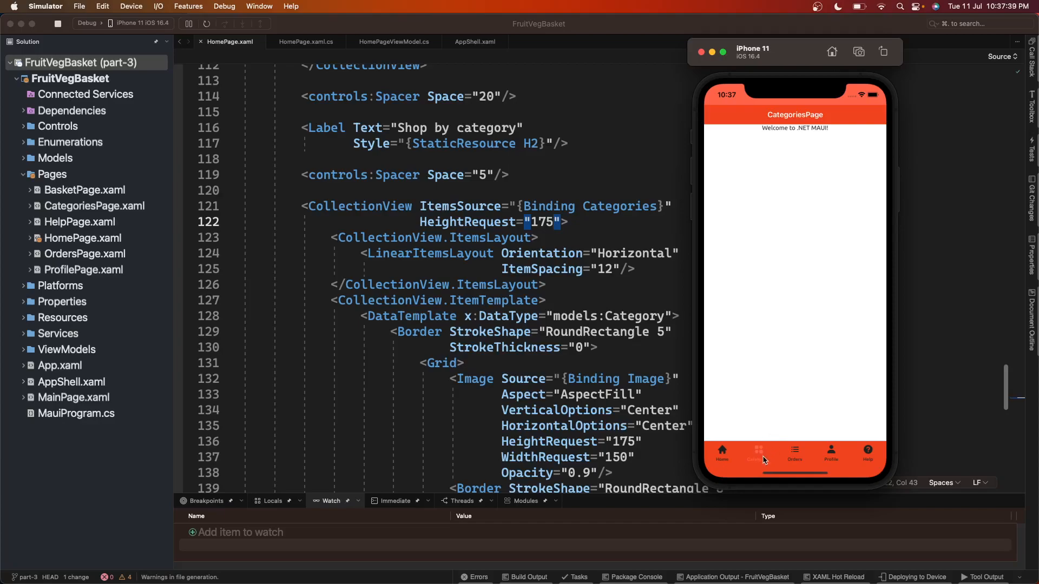
mouse_move(775, 457)
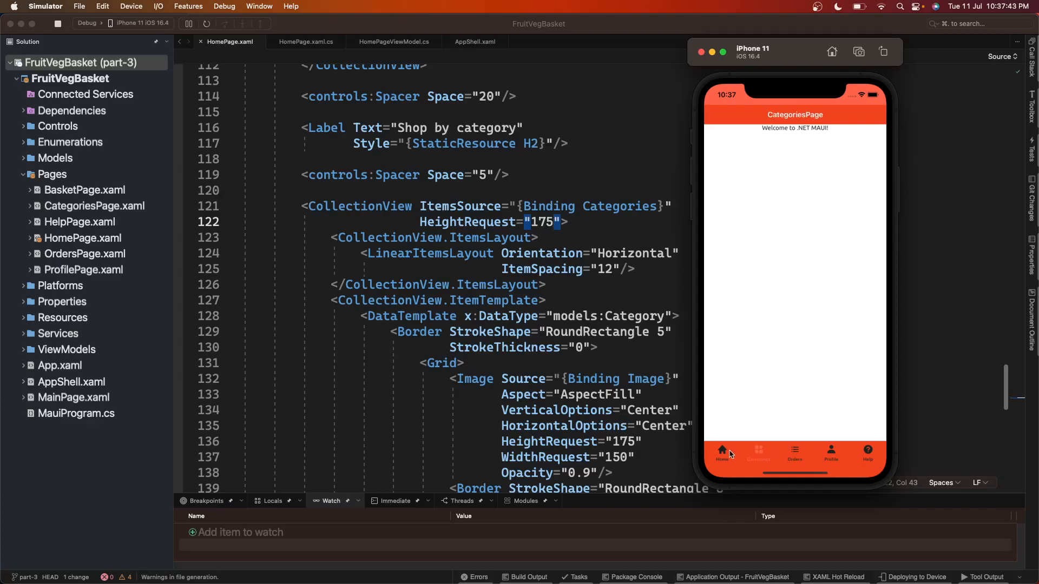
click(721, 454)
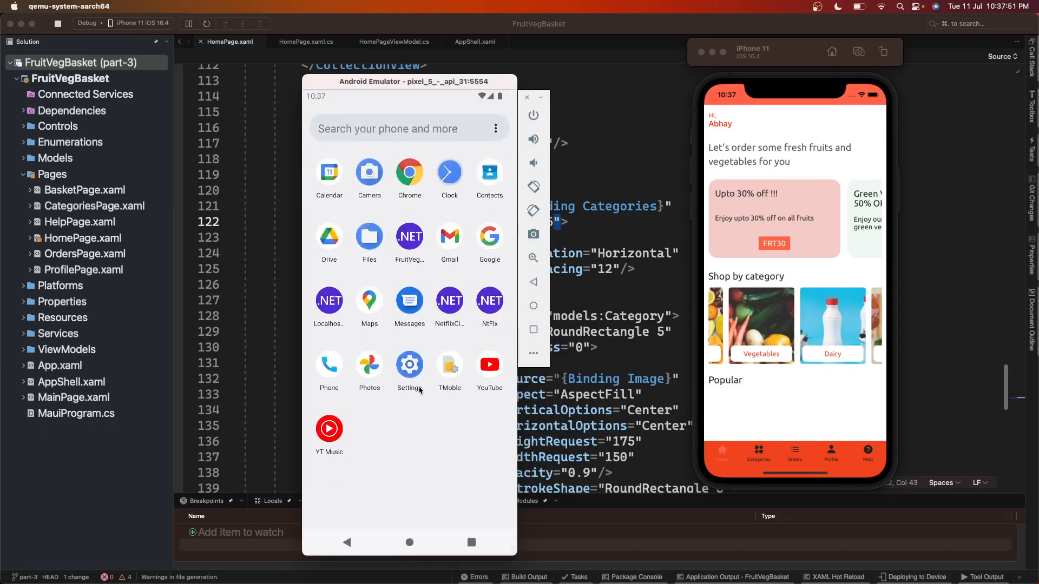
Step: Launch FruitVegBasket on Android, view the Categories and Profile tabs, and return Home
click(409, 239)
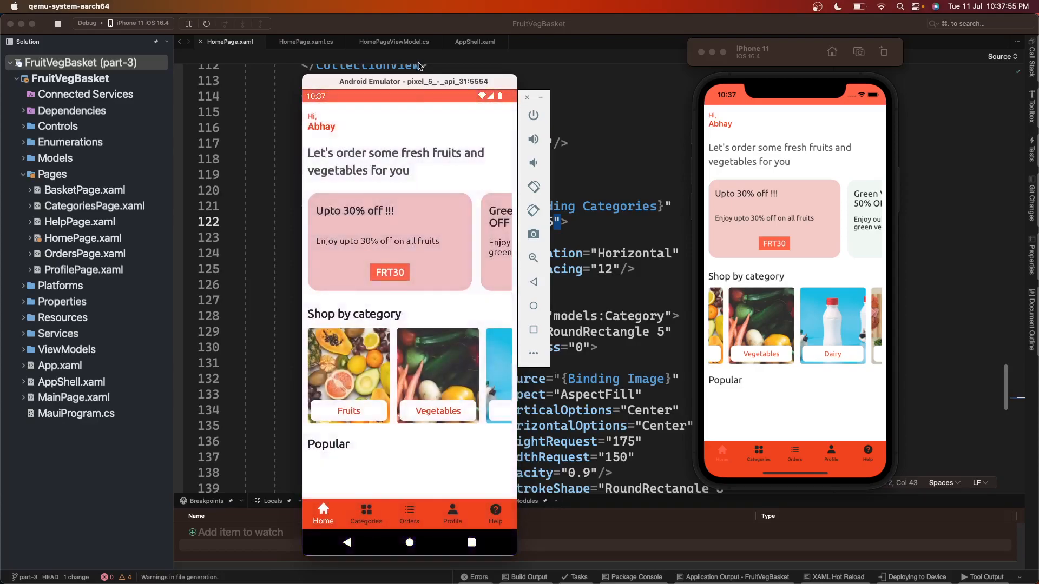
click(365, 513)
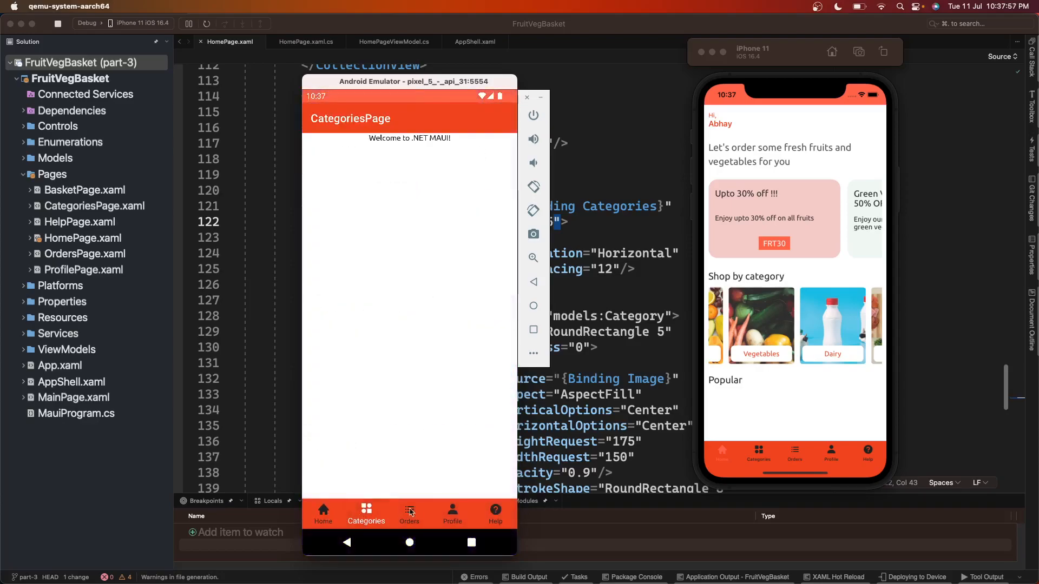
click(452, 513)
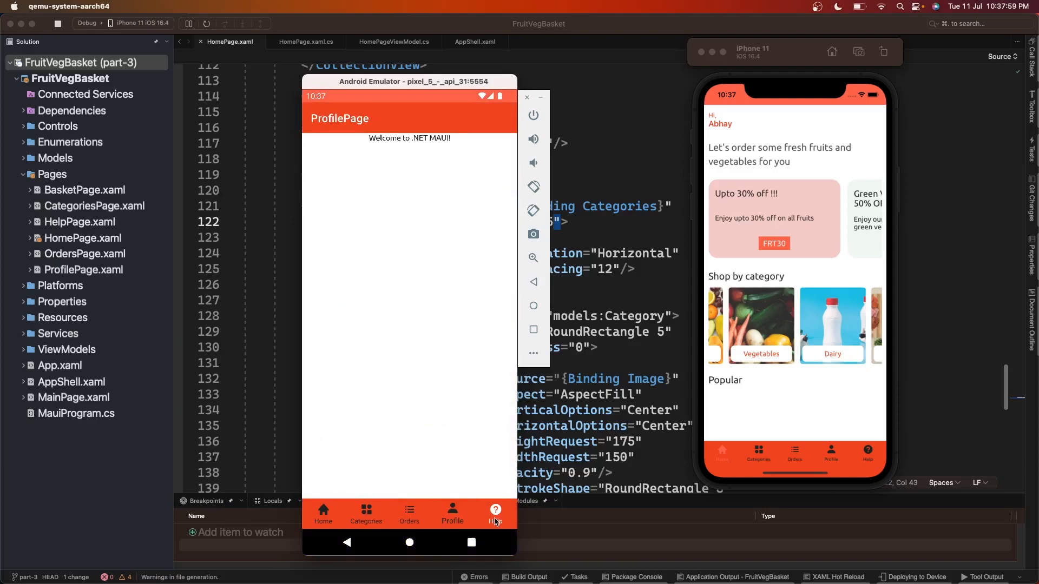
click(324, 513)
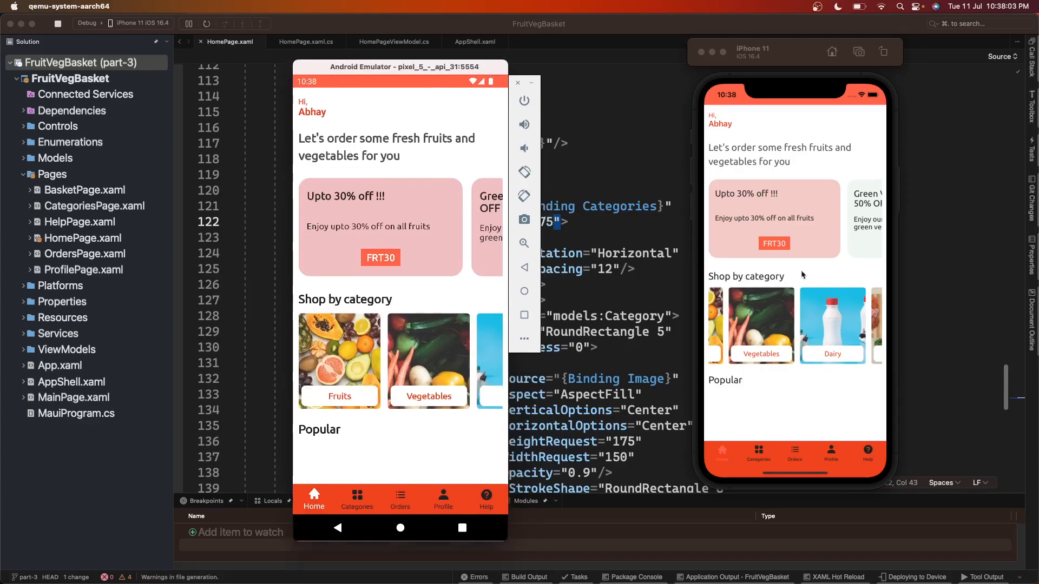
click(517, 82)
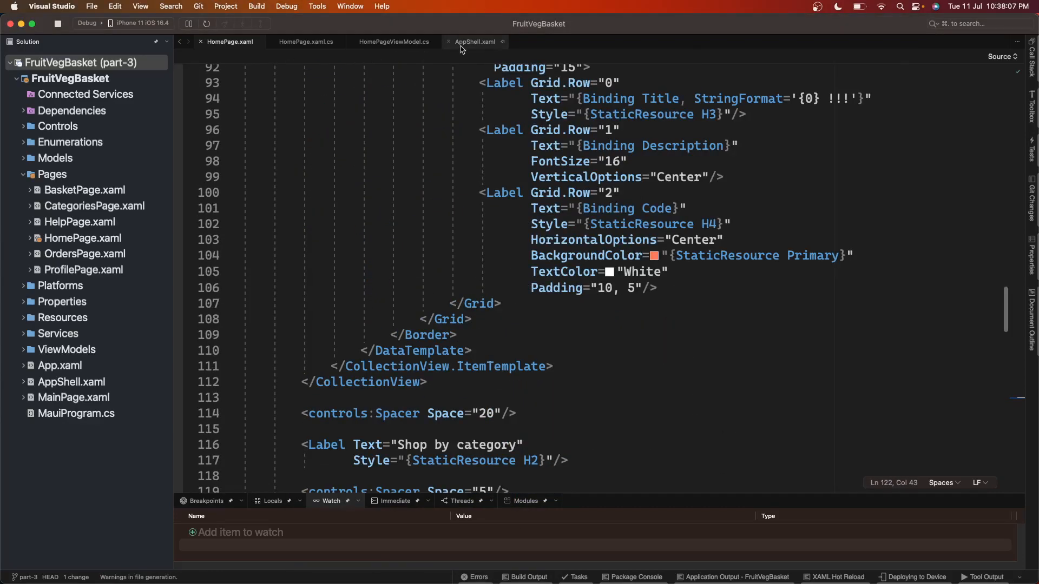
Step: In AppShell.xaml, add Shell.TabBarForegroundColor="{StaticResource White}" via IntelliSense
click(475, 41)
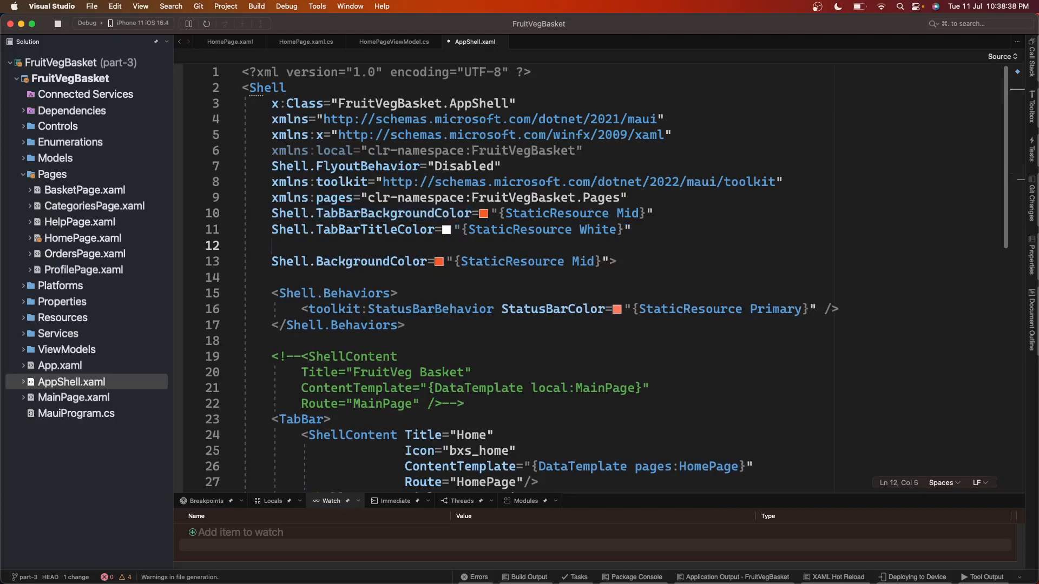
text(Sha")
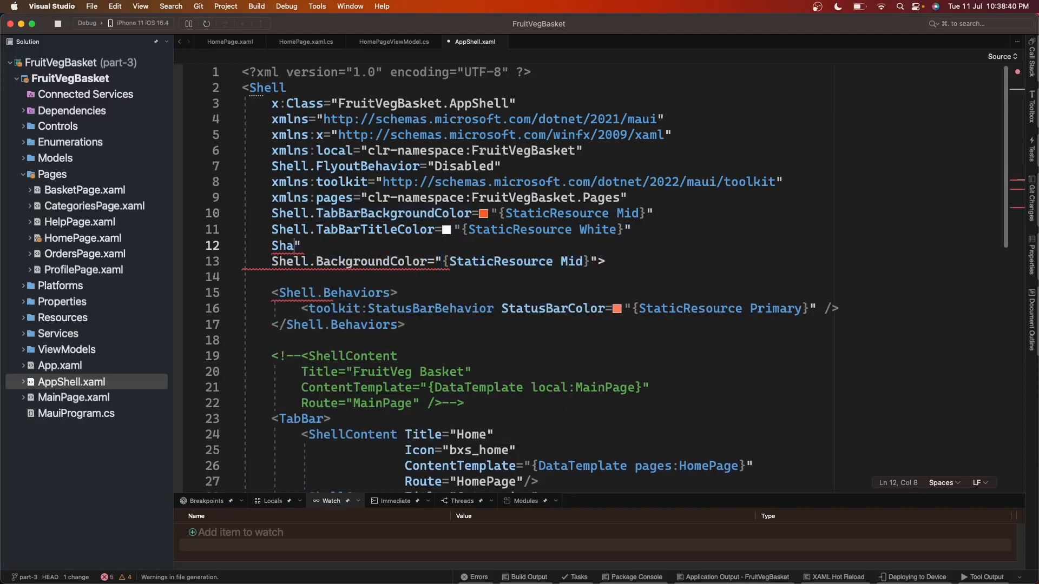
text(Shell.TabBarForegroundColor=)
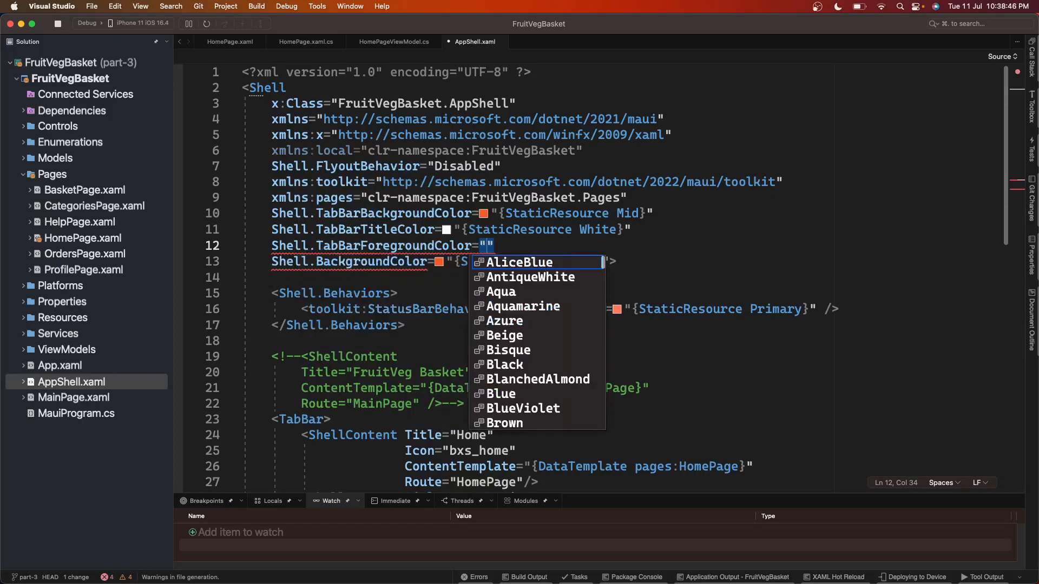
text(StaticResource White)
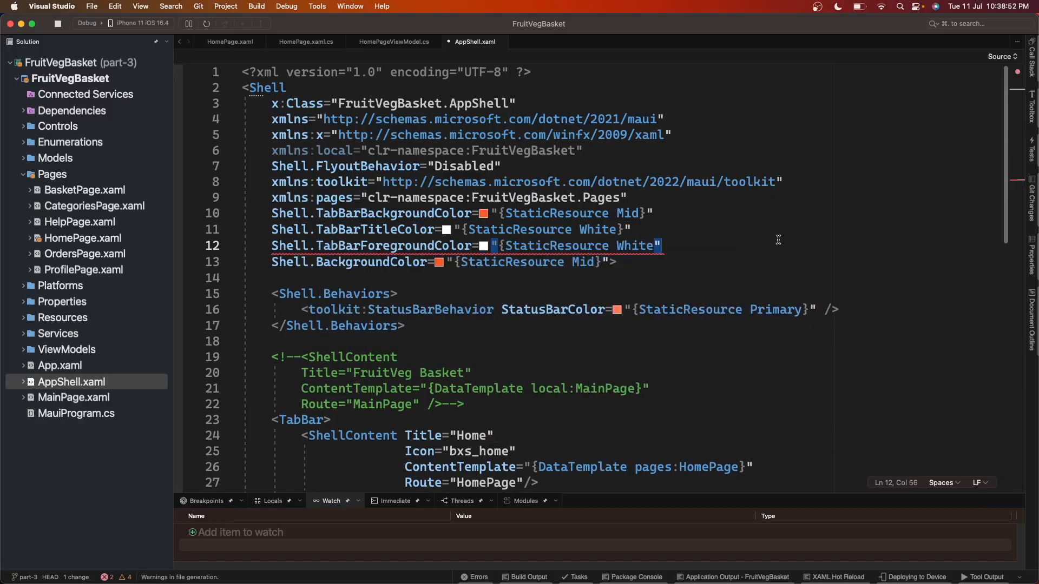
mouse_move(494, 245)
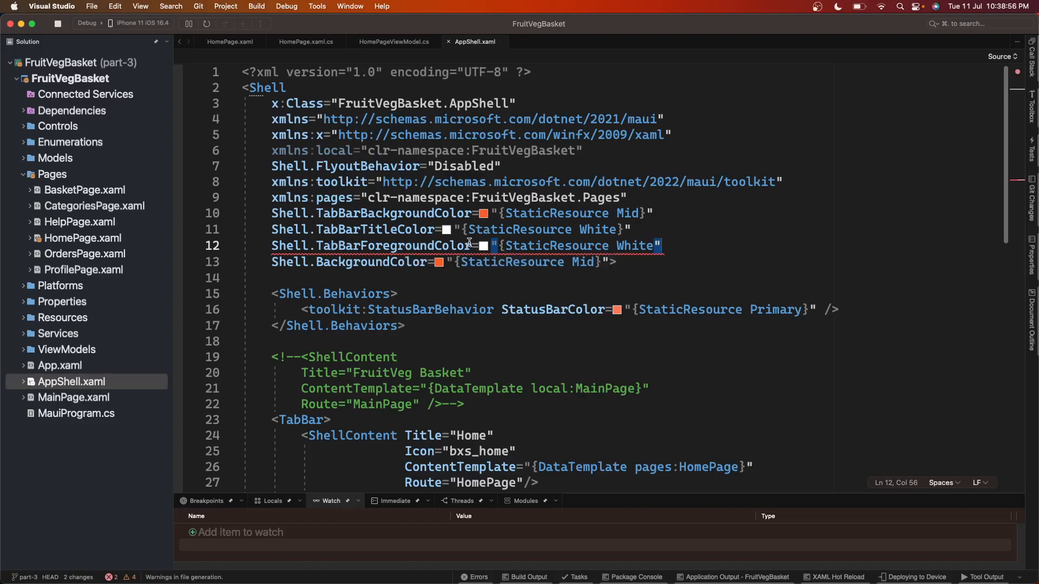
mouse_move(460, 245)
text(})
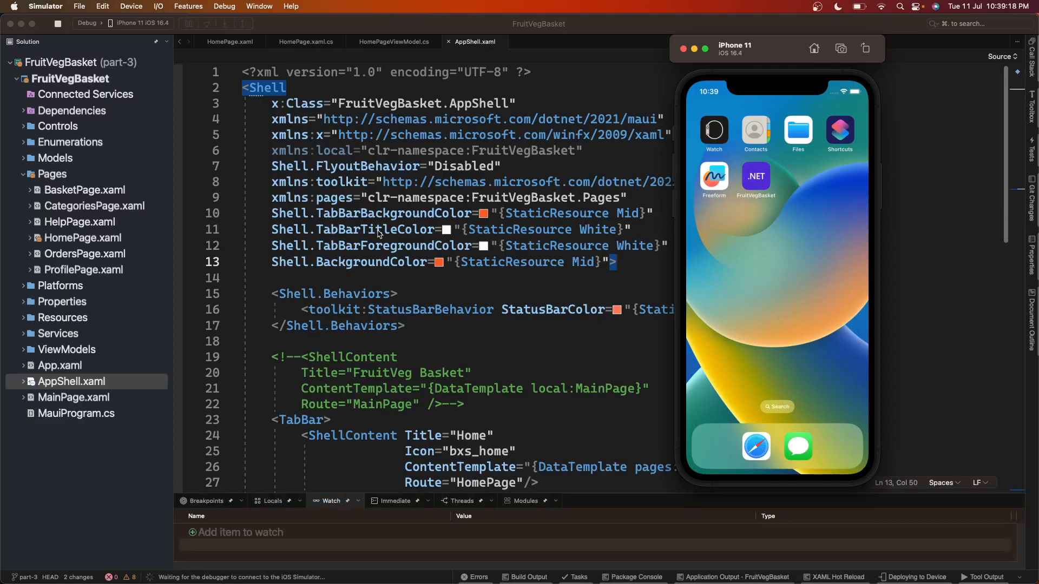
mouse_move(423, 255)
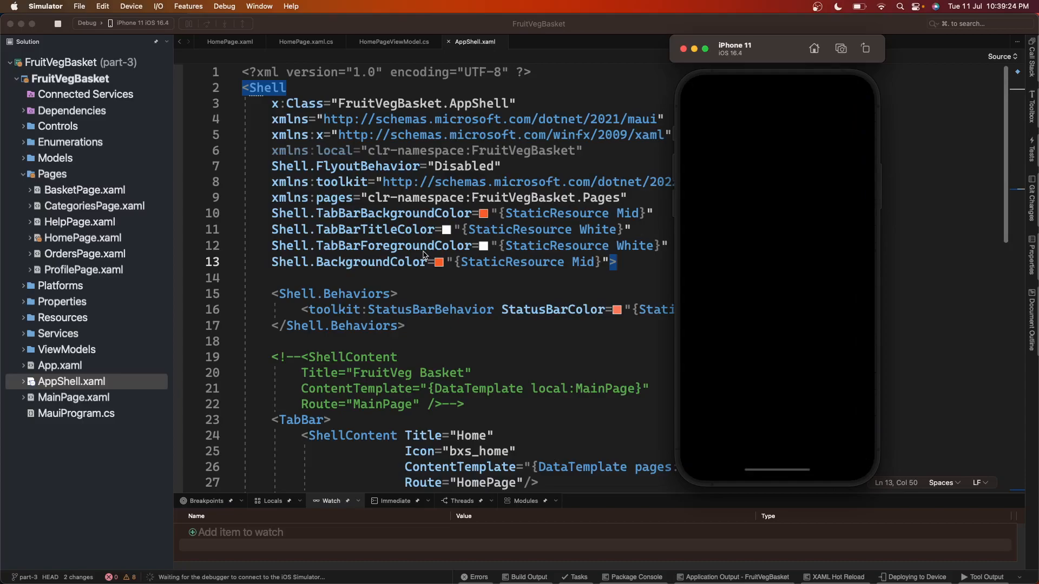
mouse_move(790, 266)
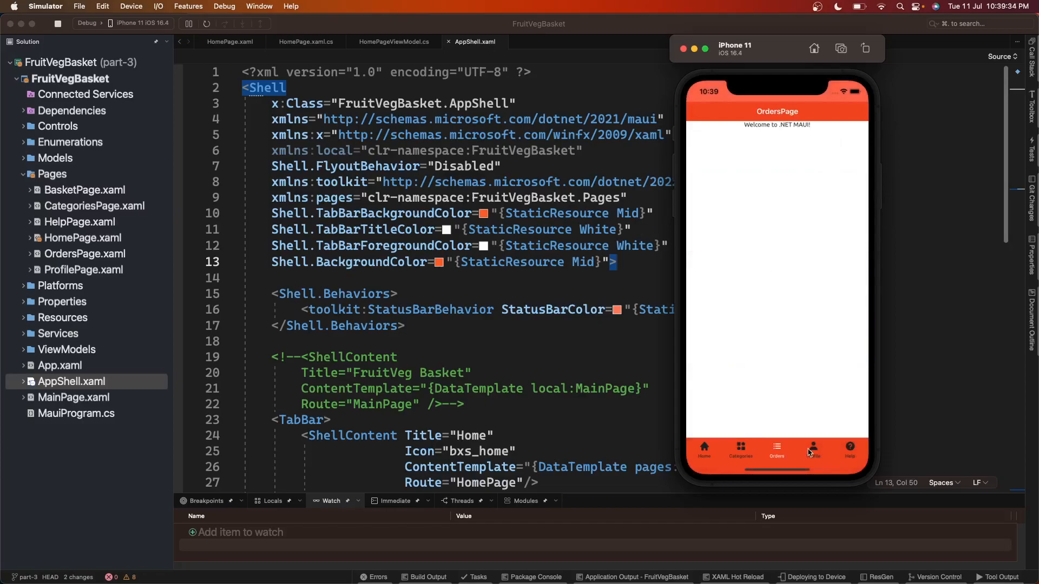
Step: Switch between the Home and Help tabs to check the white tab bar icons
click(704, 450)
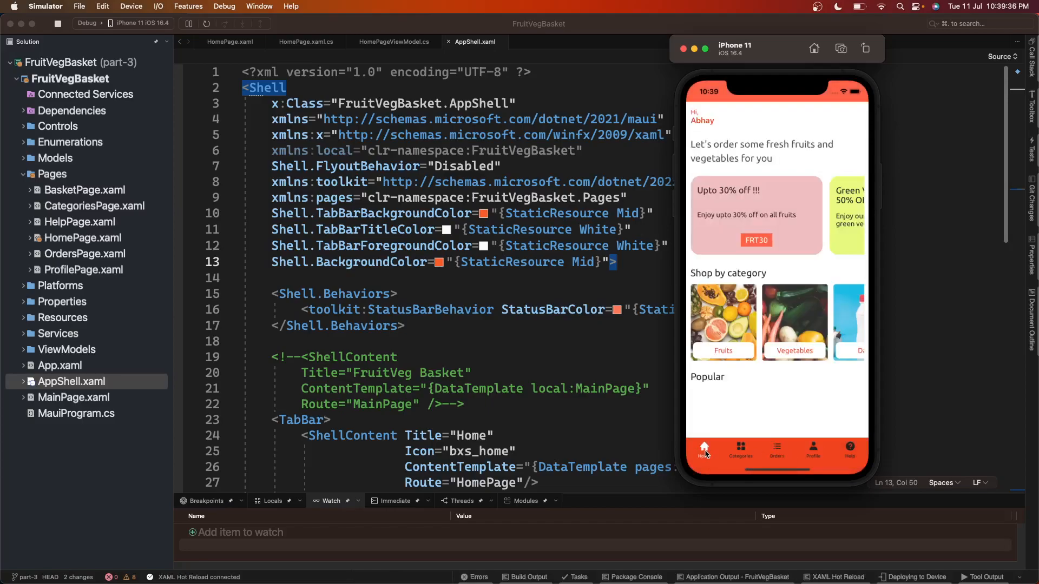
mouse_move(679, 470)
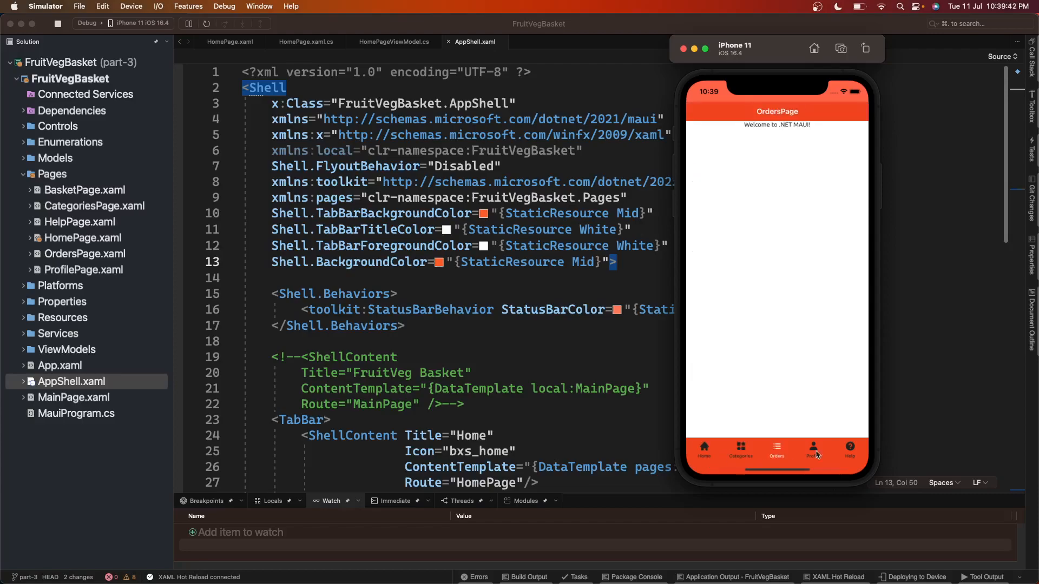
click(849, 450)
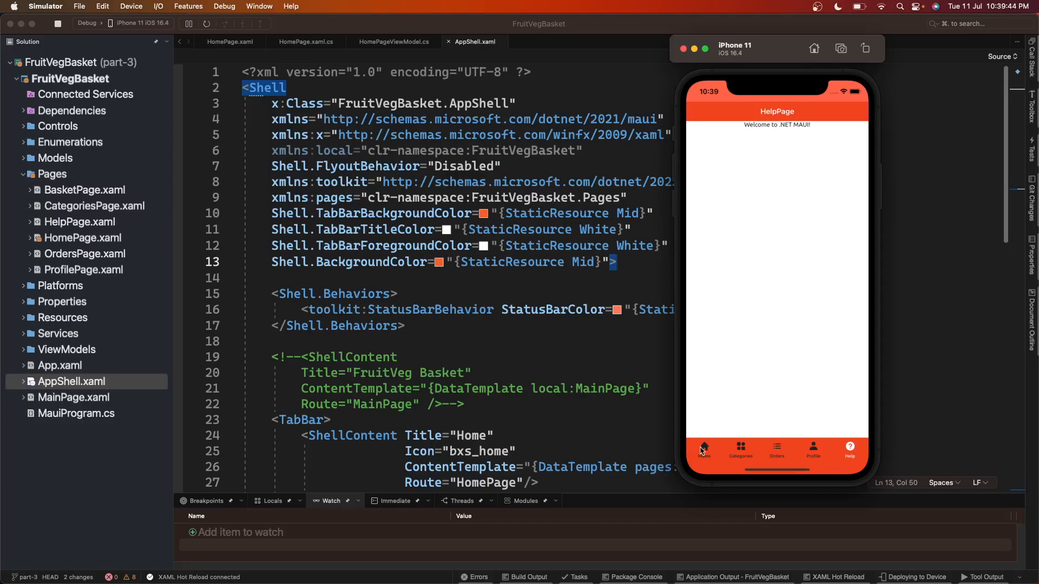
click(704, 449)
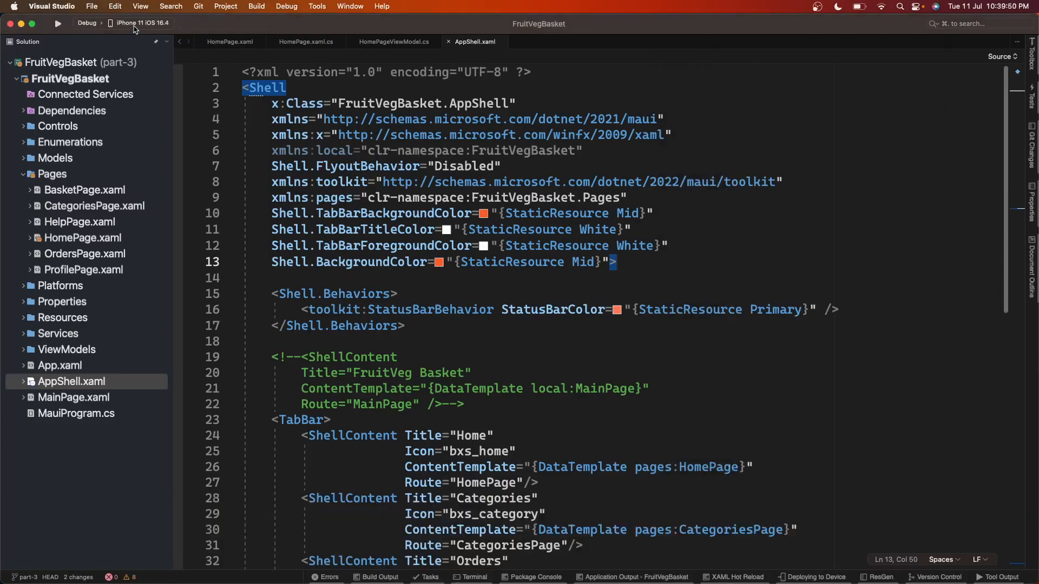
Step: Target the Pixel 5 - API 31 emulator and start building the app
click(141, 23)
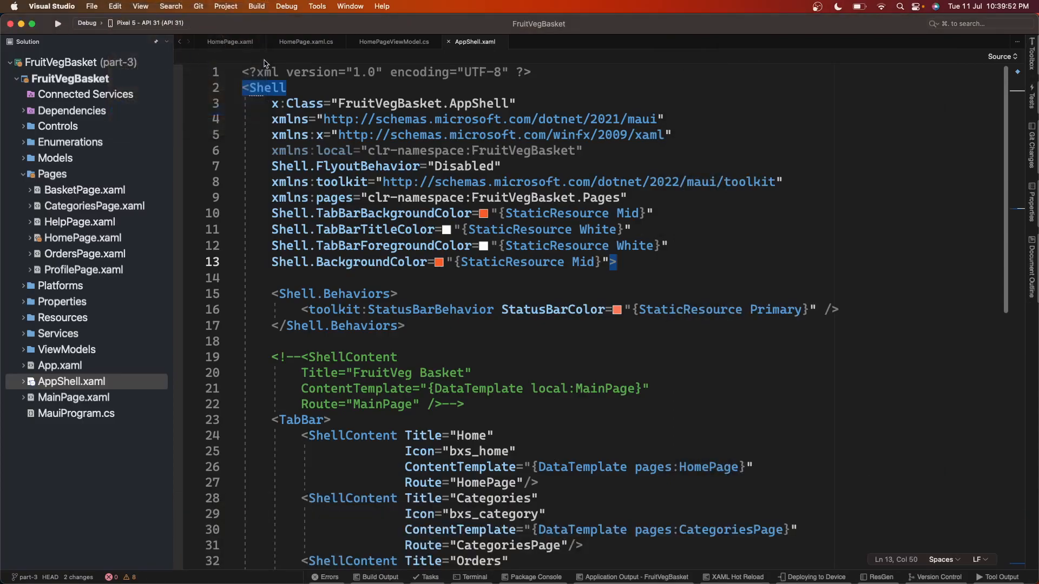
click(57, 22)
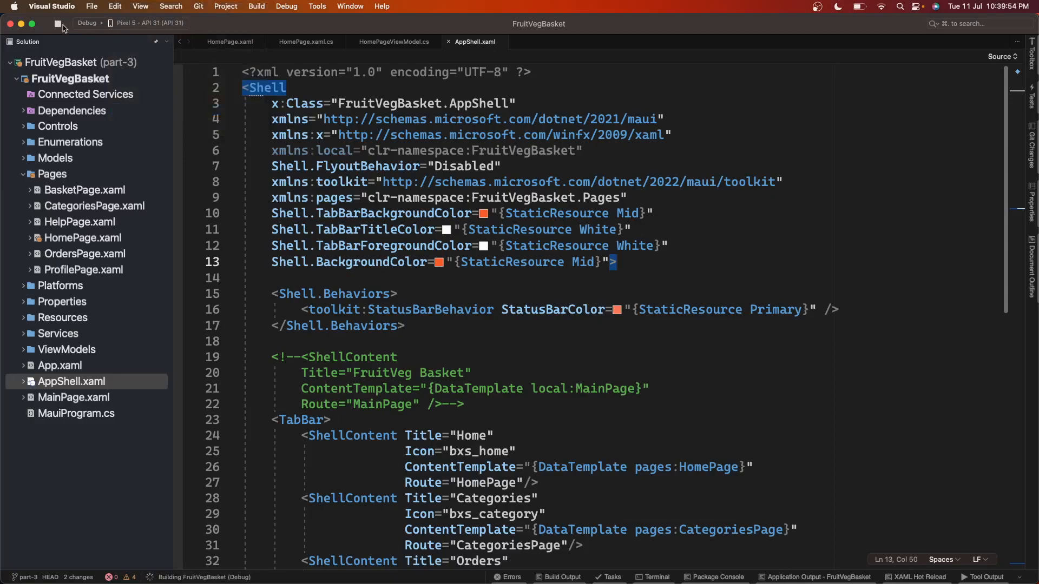
mouse_move(597, 230)
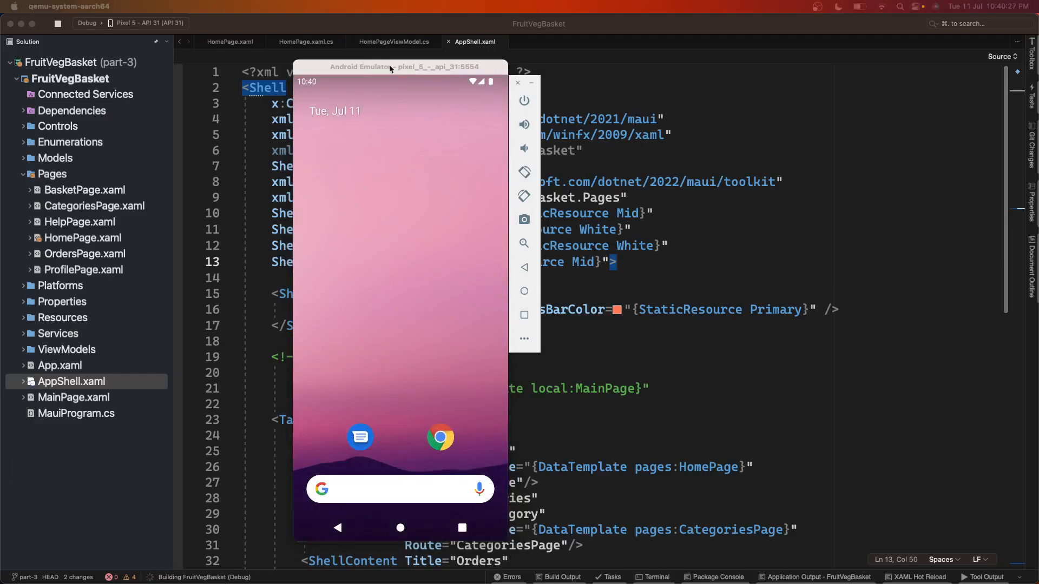
Step: In the Android emulator, swipe the offer banners, visit Categories and Help, then return Home
drag(391, 66, 424, 48)
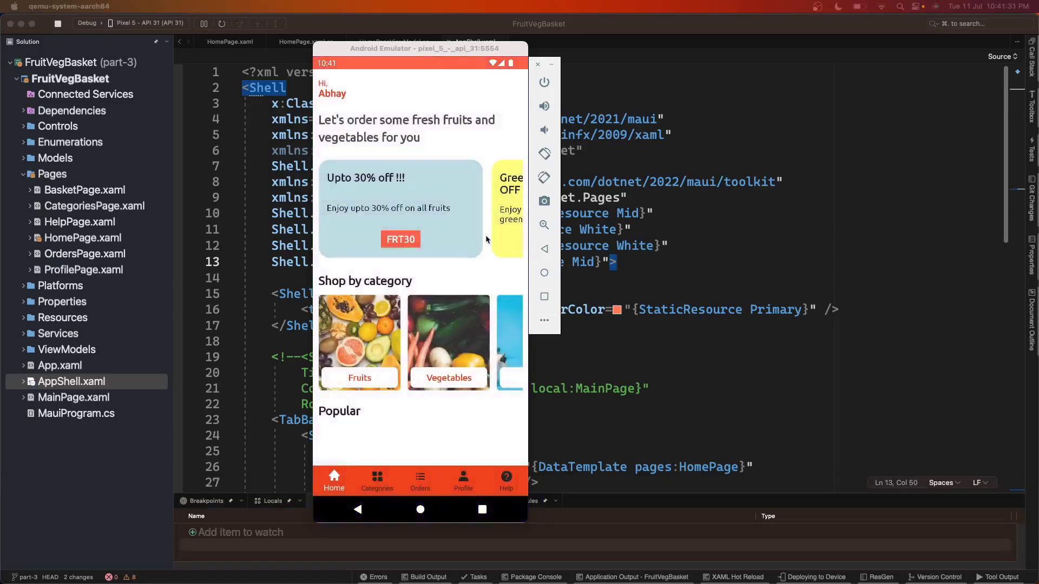
scroll(left, 3)
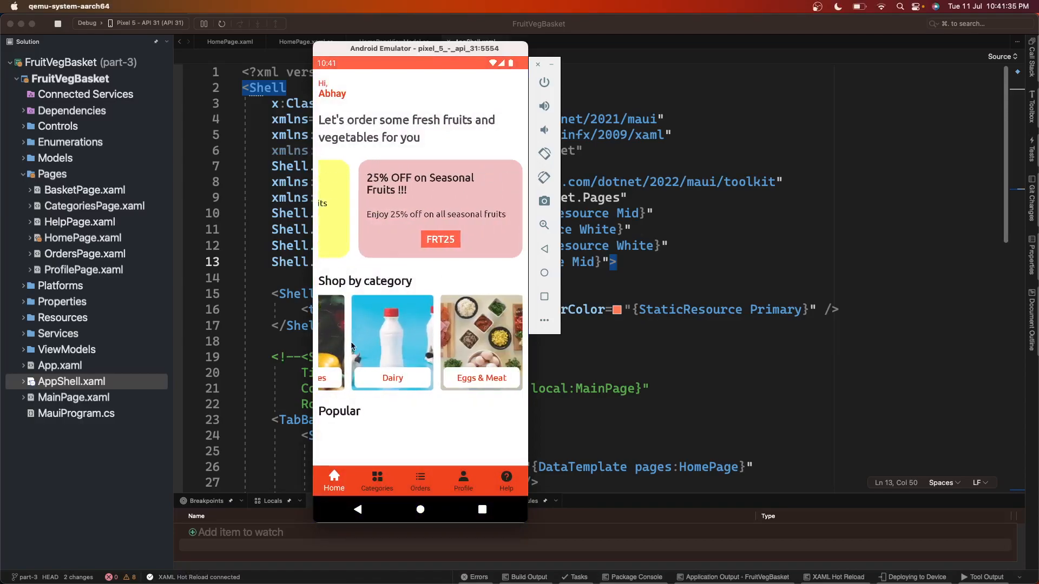
click(377, 481)
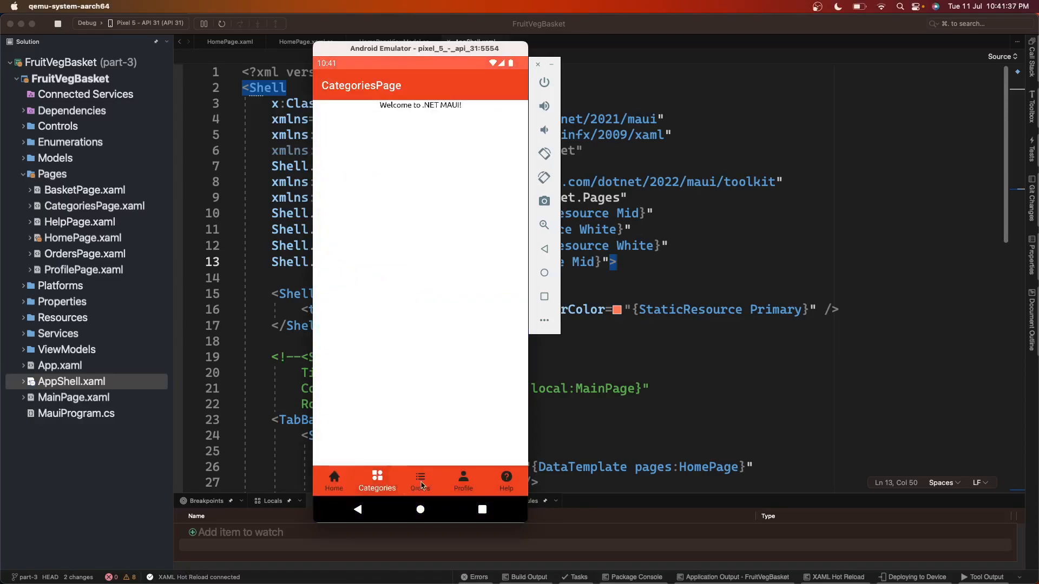
click(505, 480)
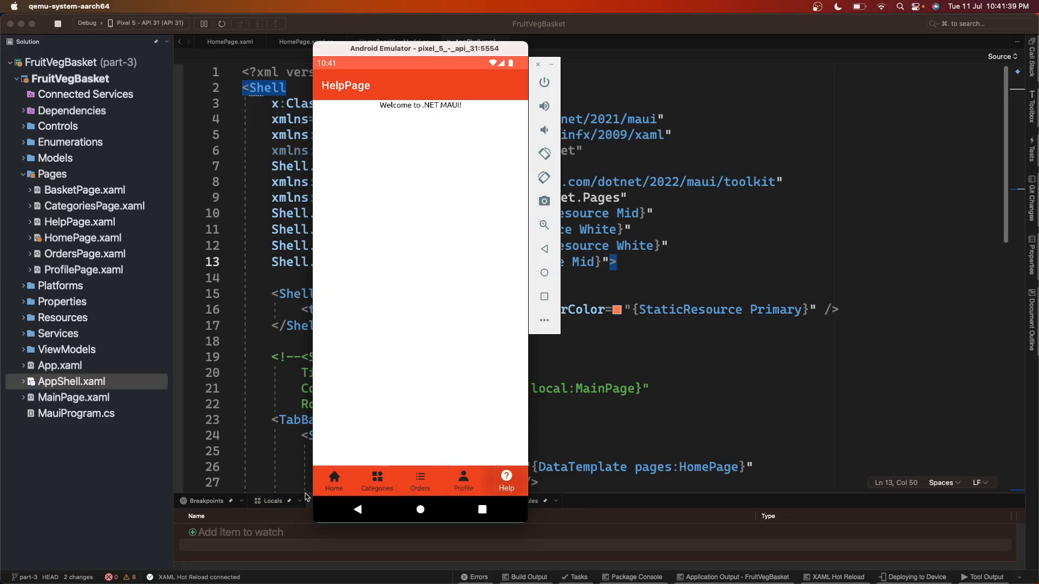
click(334, 484)
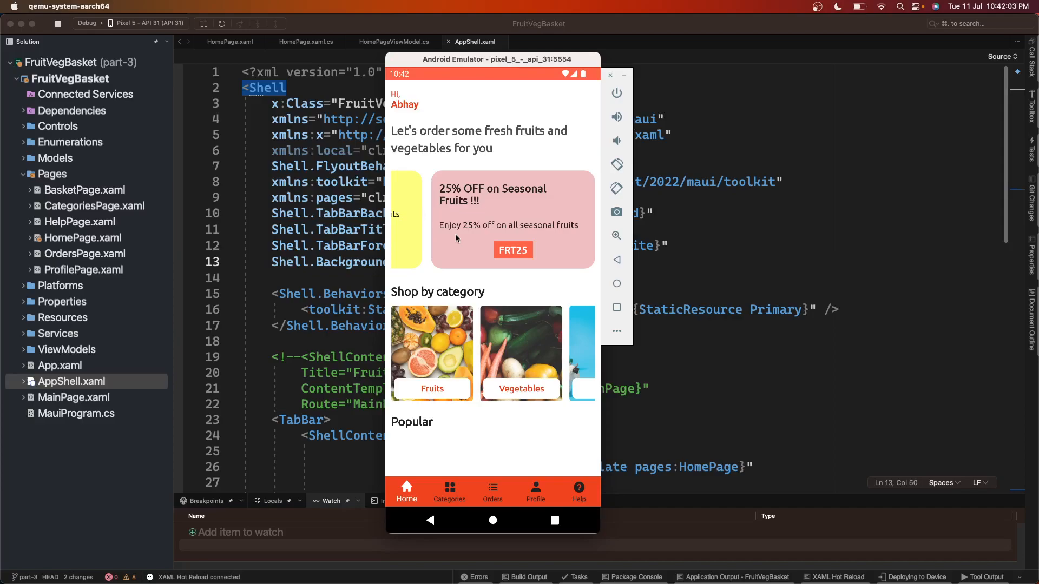
scroll(left, 3)
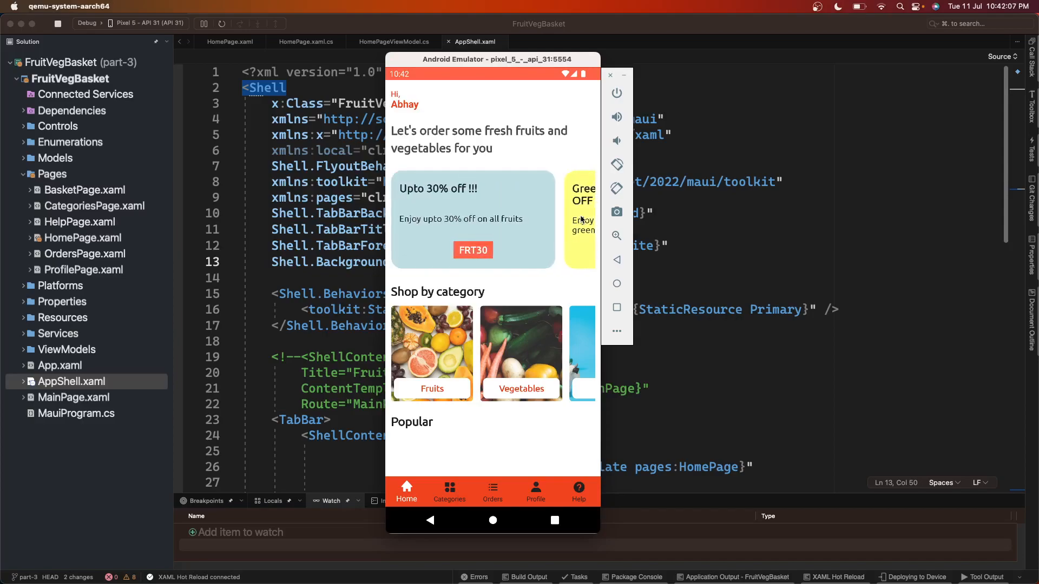
mouse_move(588, 243)
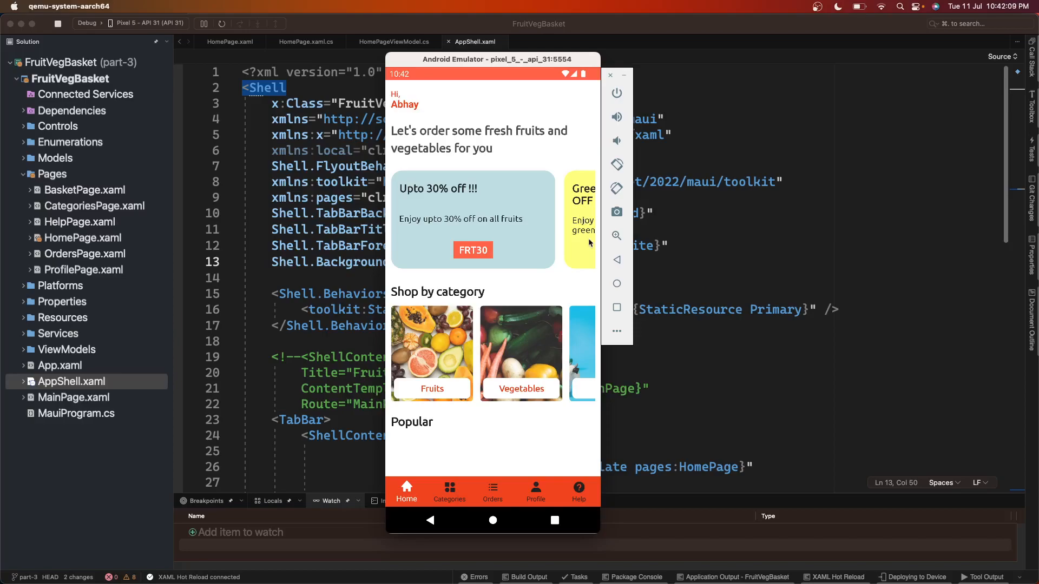
mouse_move(555, 306)
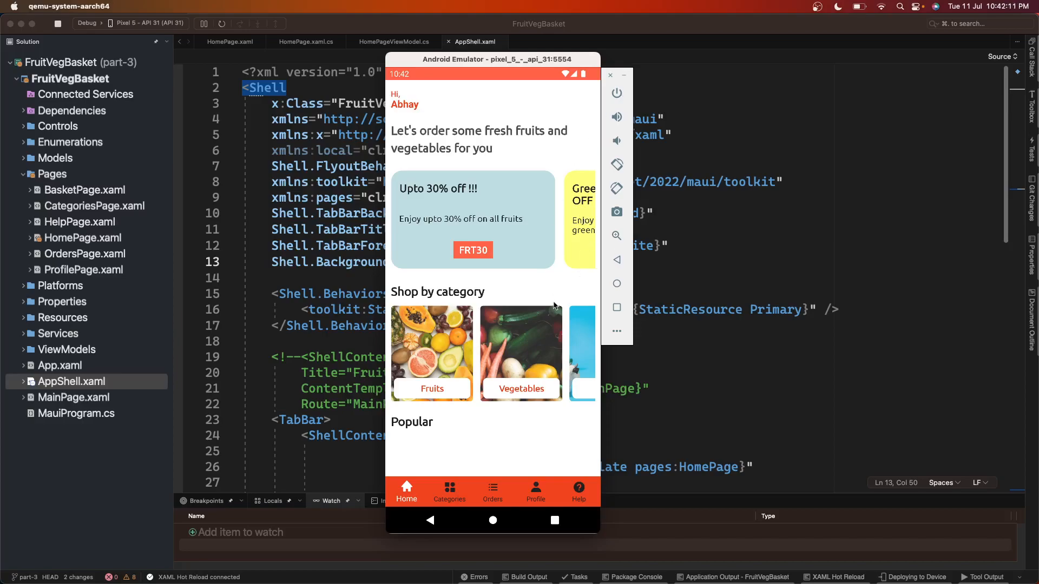